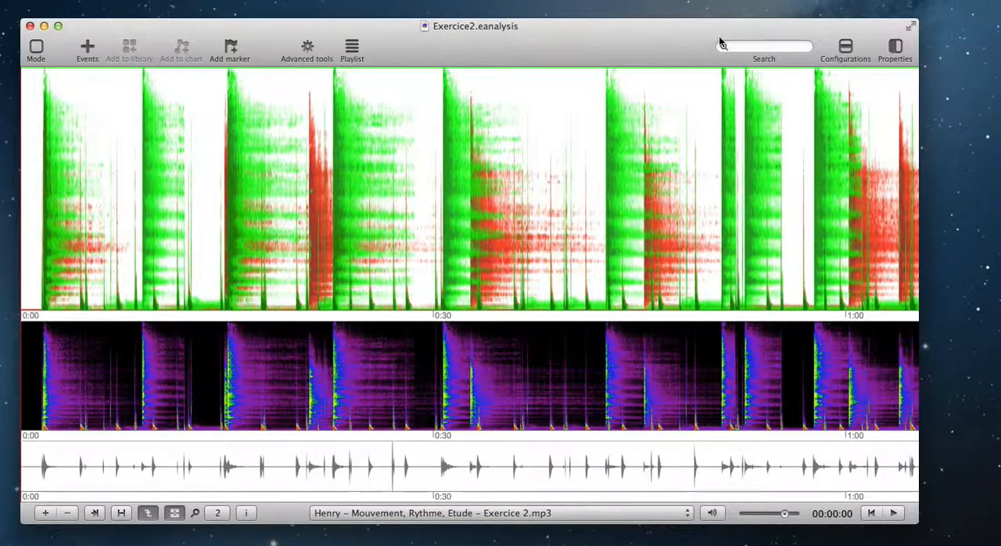
mouse_move(372, 250)
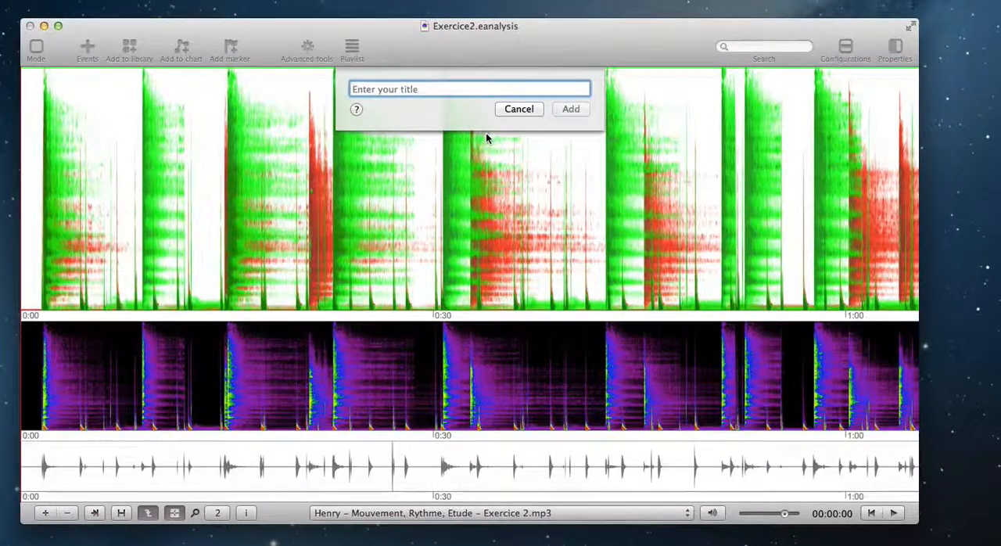
Save the current view arrangement as a configuration titled Config#1.
type("Config#1")
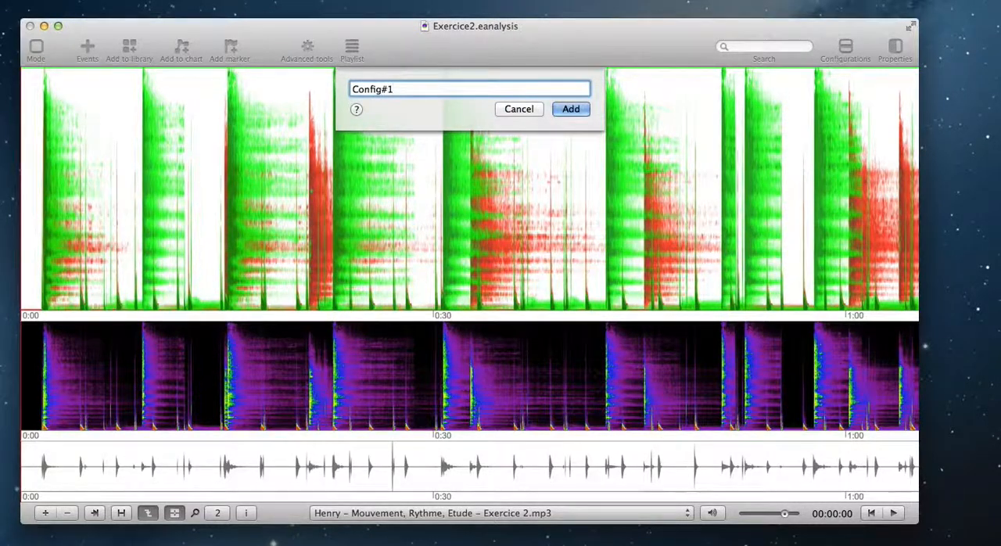
left_click(569, 110)
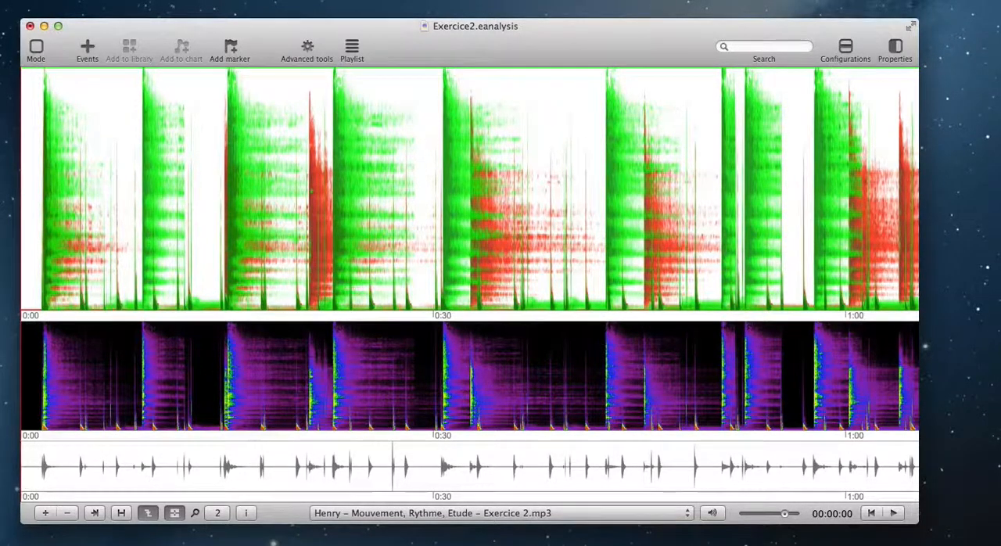
Remove the green/red sonogram view and add a new sonogram view above the others.
left_click(844, 47)
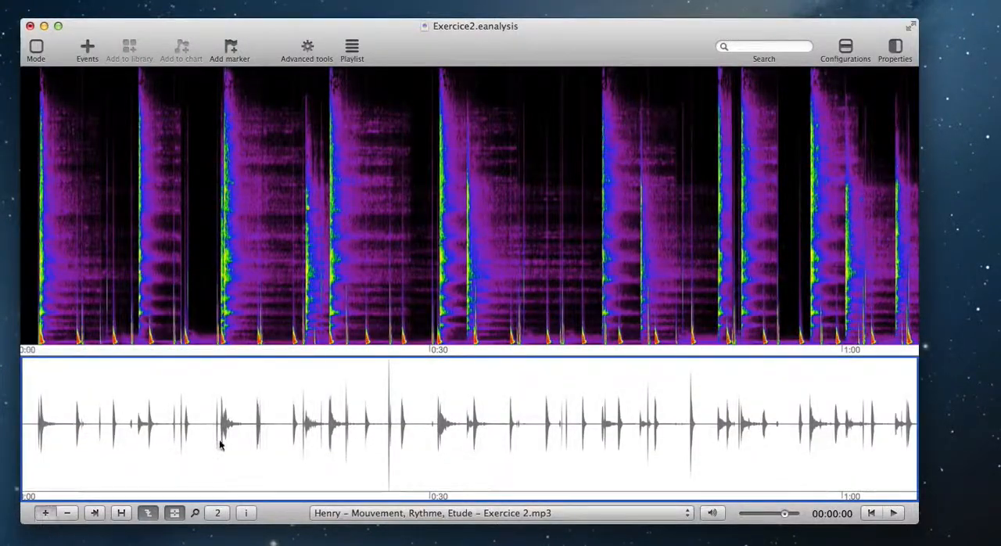
left_click(36, 47)
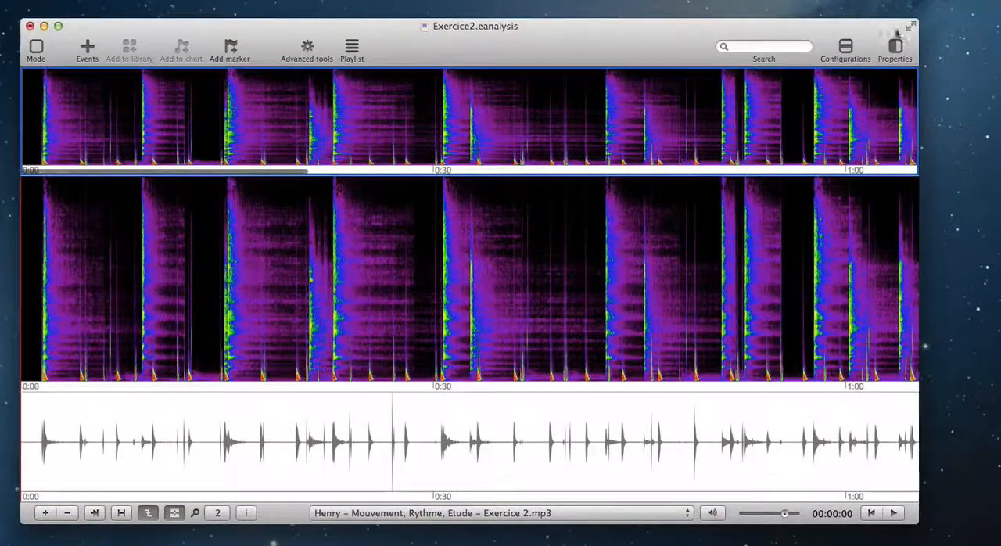
left_click(894, 50)
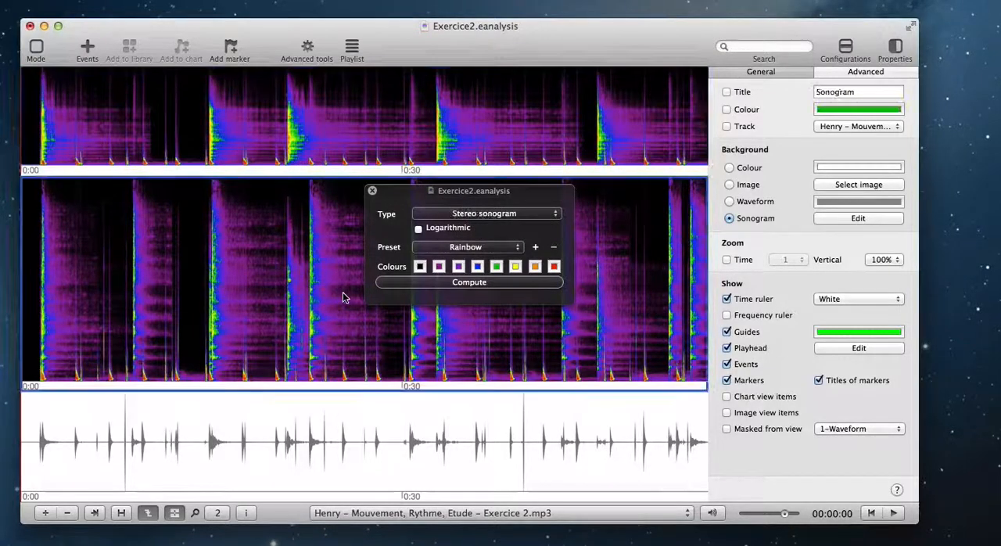
Give the waveform view a black background so it shows white on black.
left_click(484, 213)
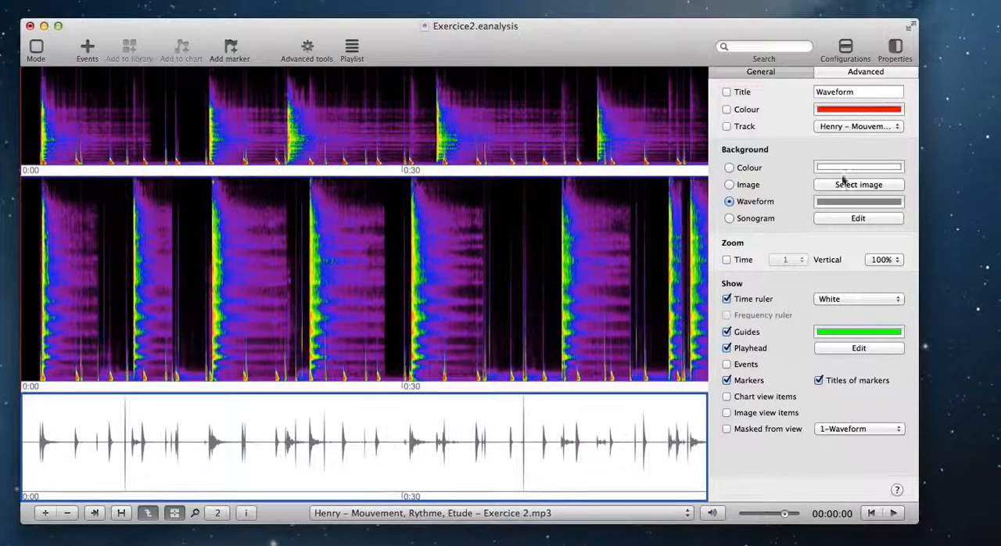
left_click(857, 166)
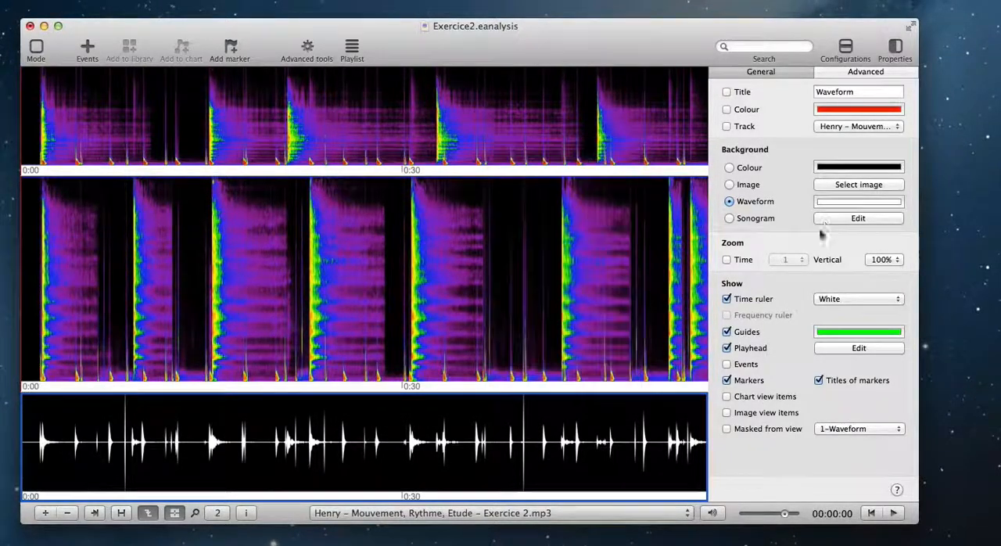
left_click(857, 299)
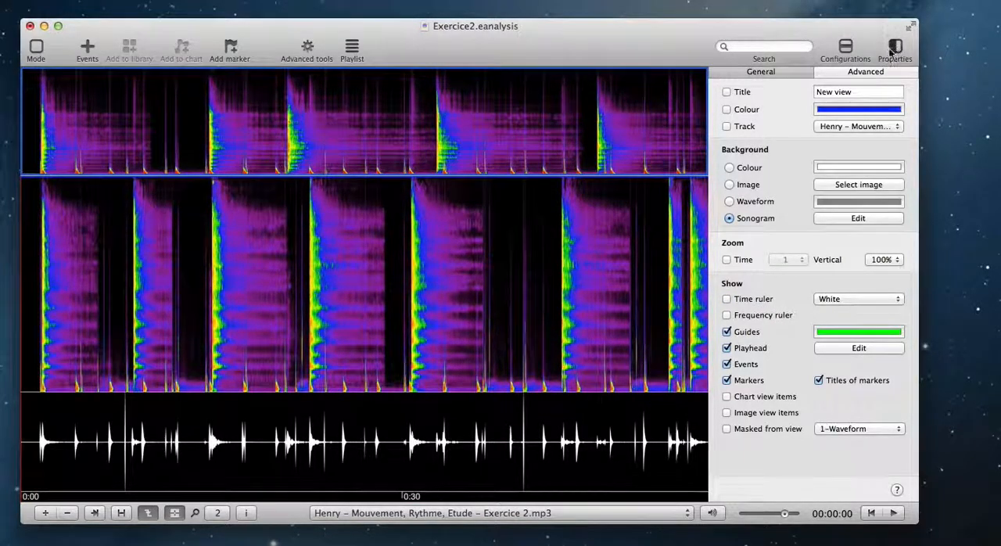
left_click(894, 48)
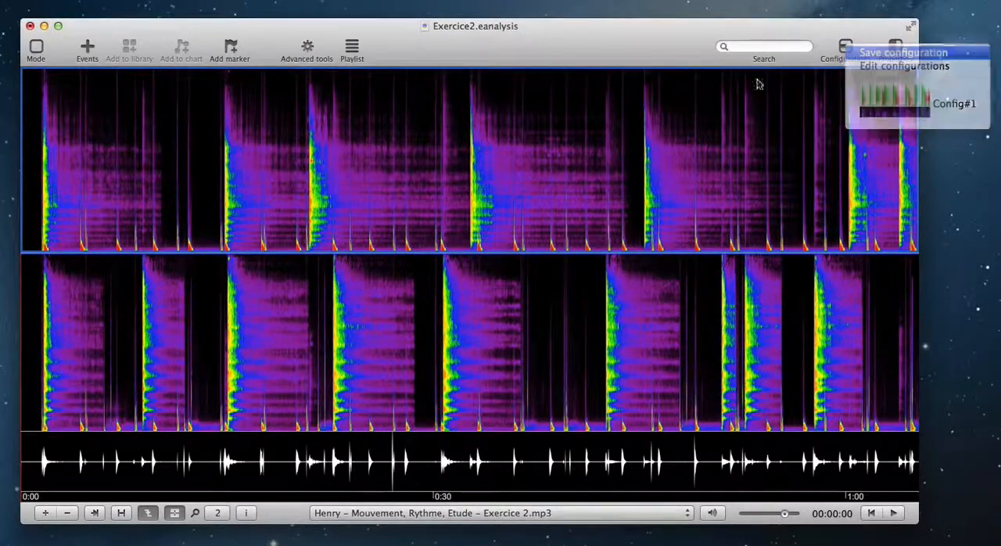
Save the rearranged sonogram/waveform layout as a configuration titled Config#2.
left_click(902, 53)
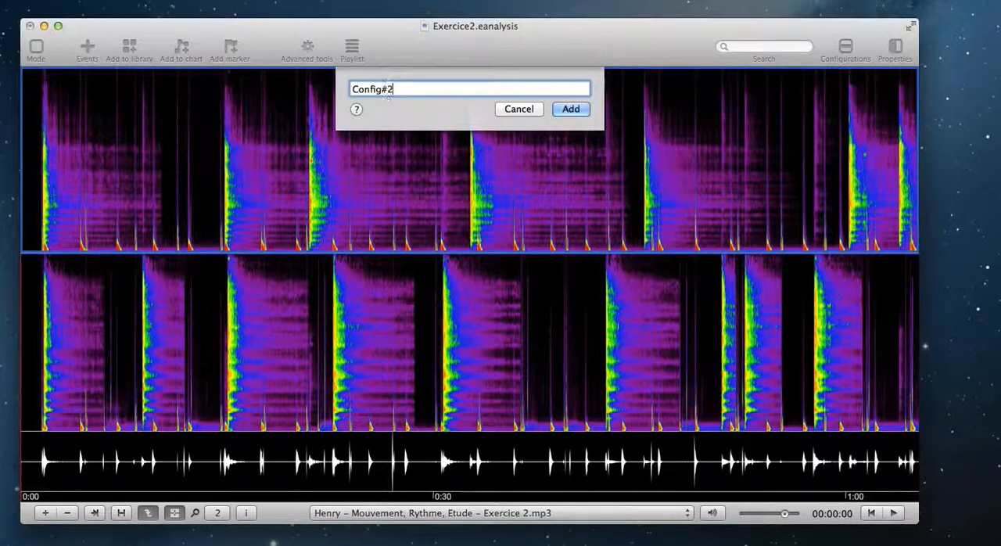
left_click(569, 109)
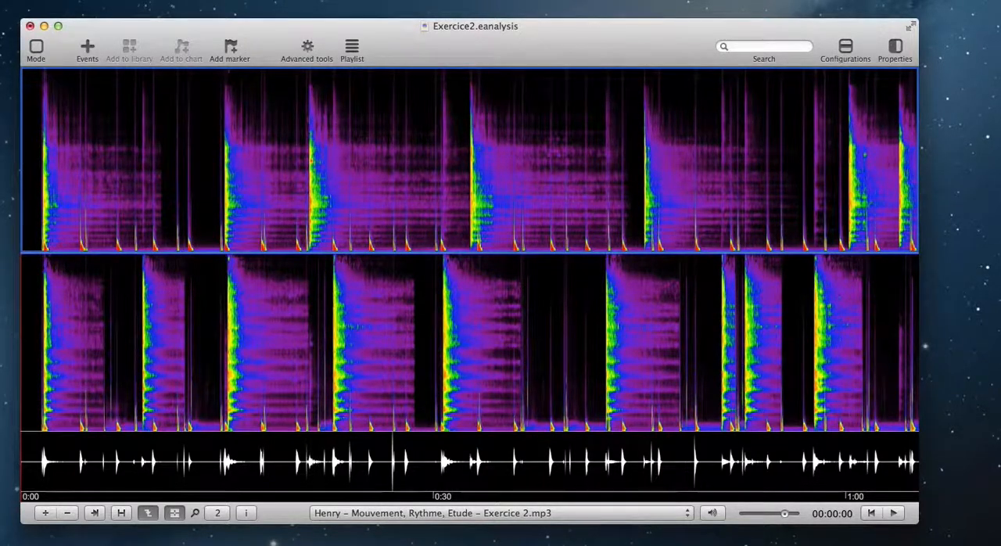